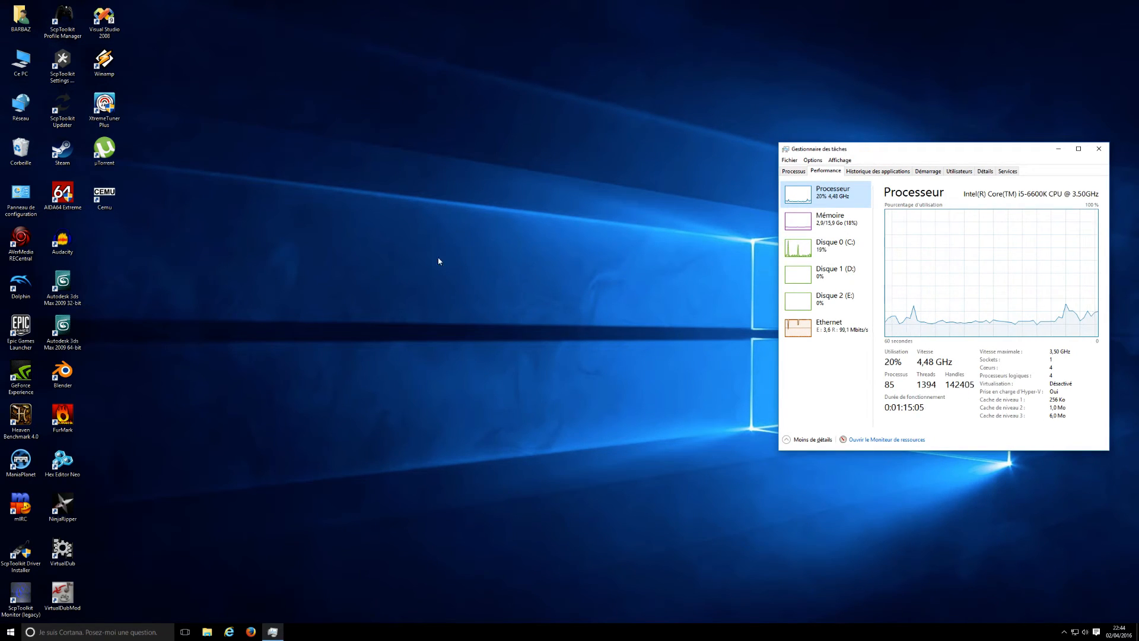
pyautogui.moveTo(158, 230)
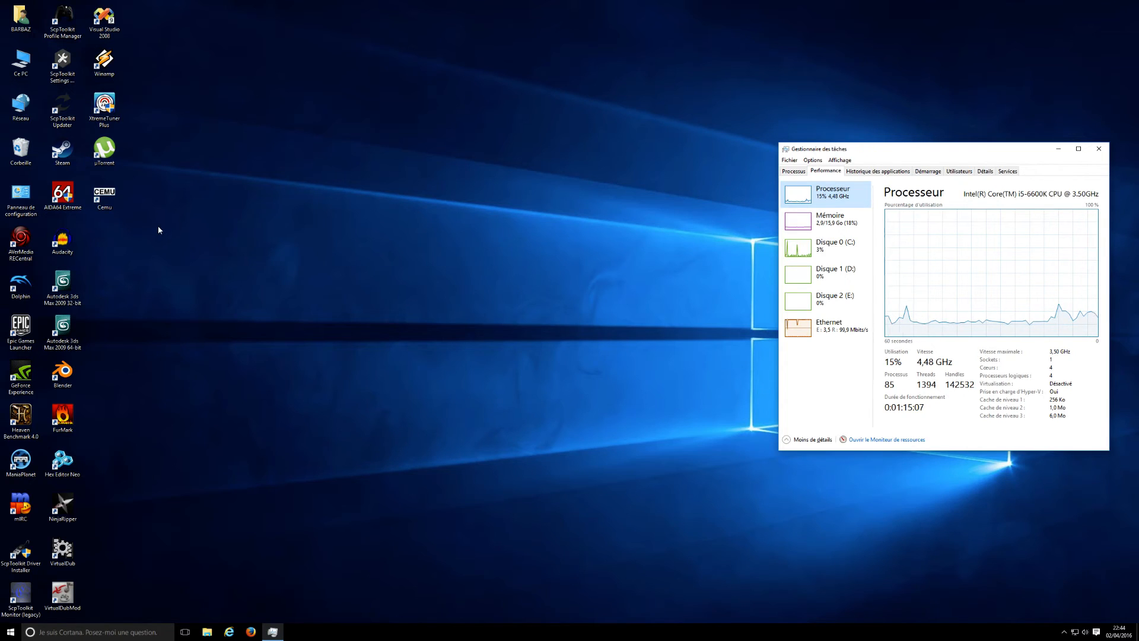
# Switch Task Manager's Performance view to Mémoire, showing about 2.6 GB in use
pyautogui.click(104, 195)
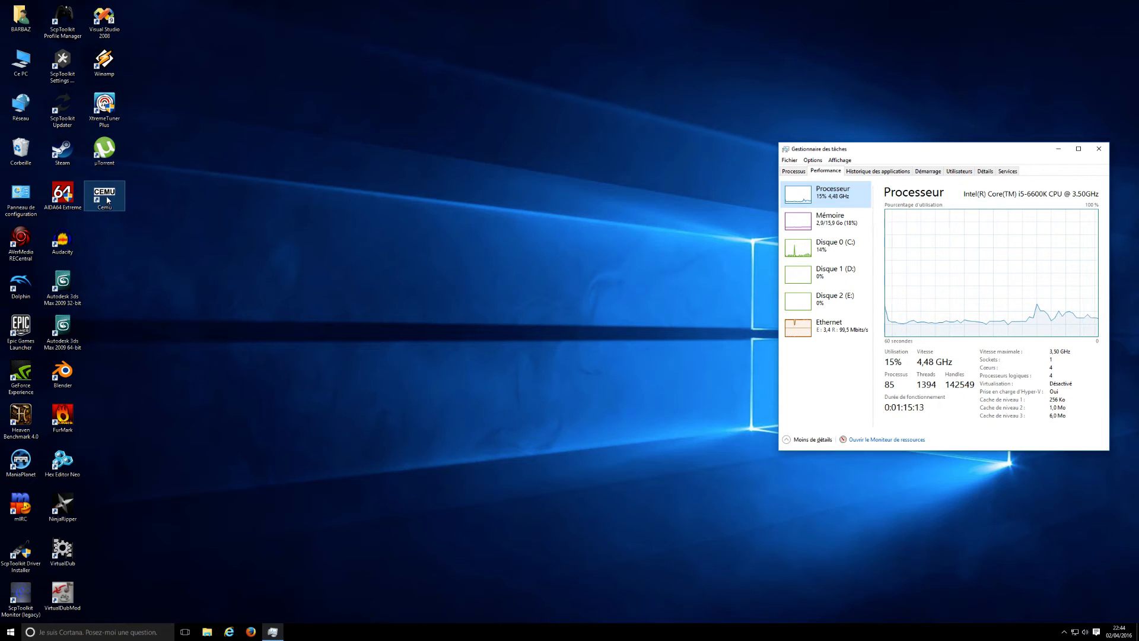
pyautogui.doubleClick(103, 192)
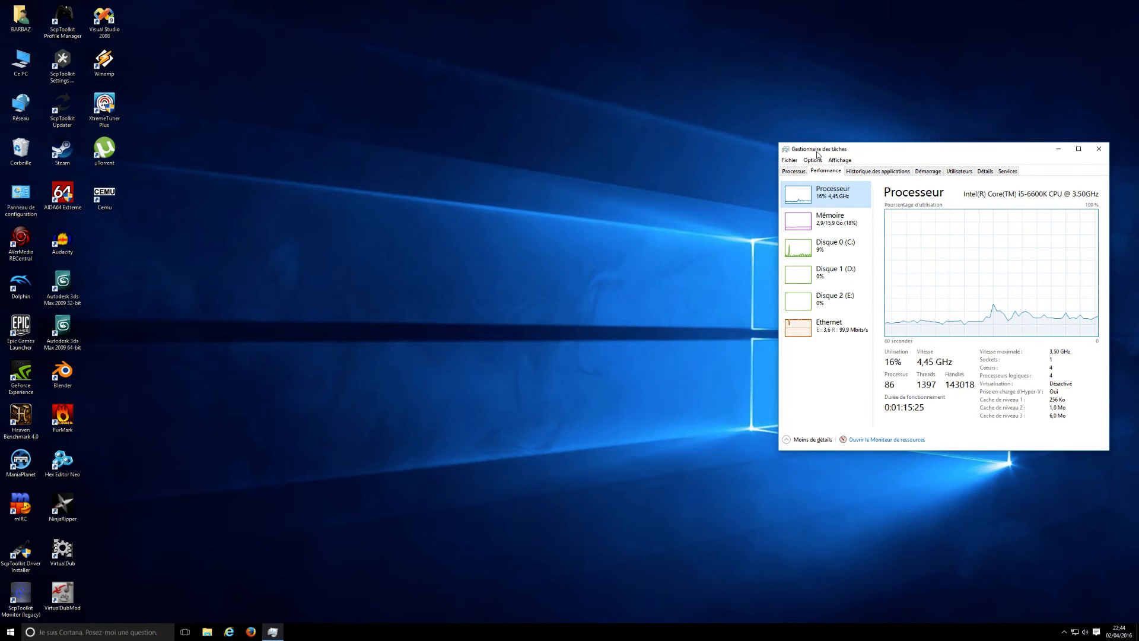
pyautogui.moveTo(986, 220)
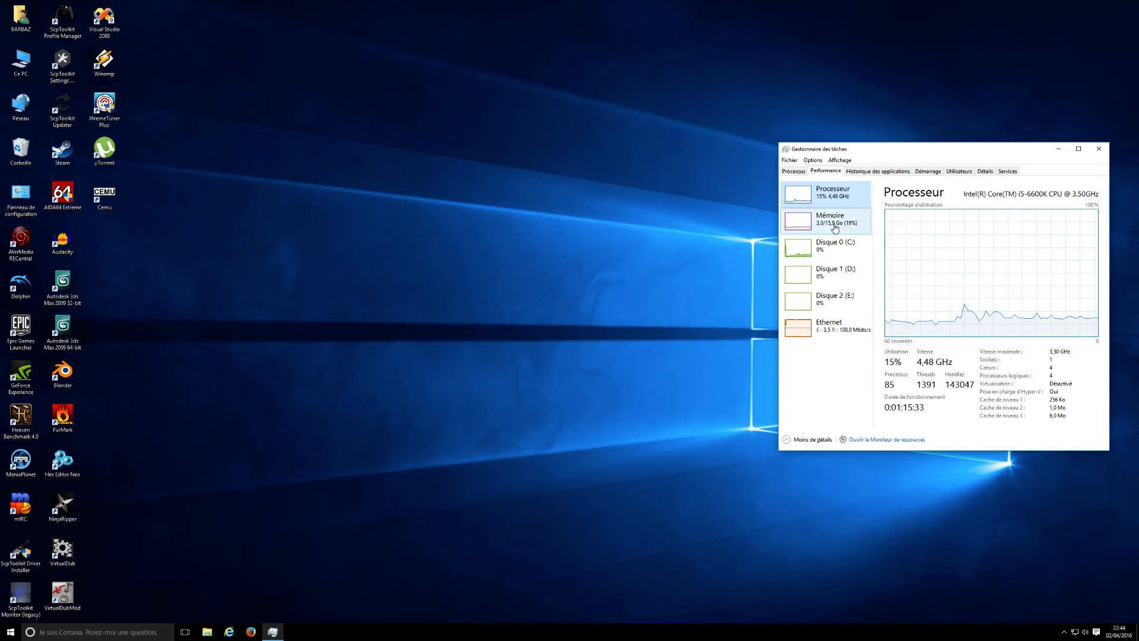
pyautogui.click(830, 219)
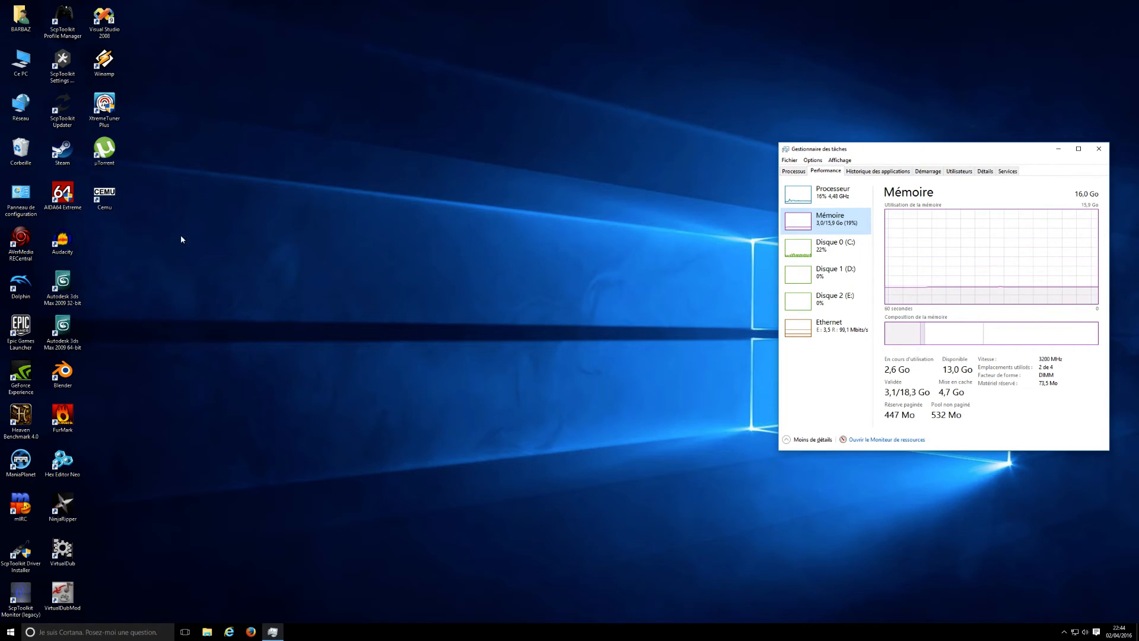
pyautogui.click(104, 195)
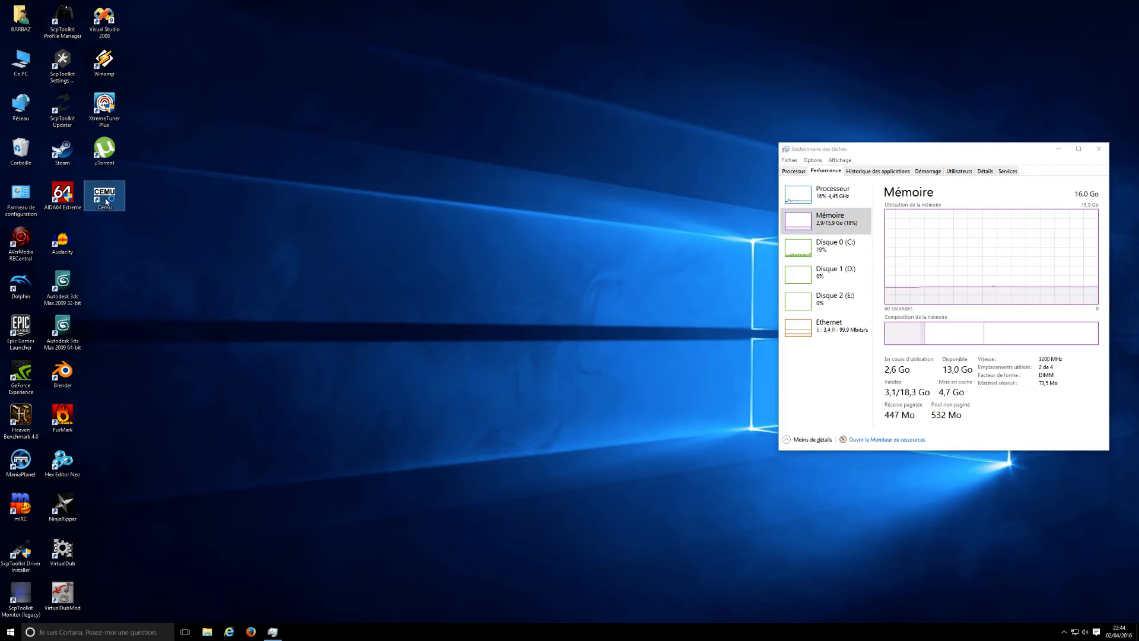
# Launch Cemu and load Mario Kart 8's Turbo.rpx via File > Load
pyautogui.doubleClick(104, 195)
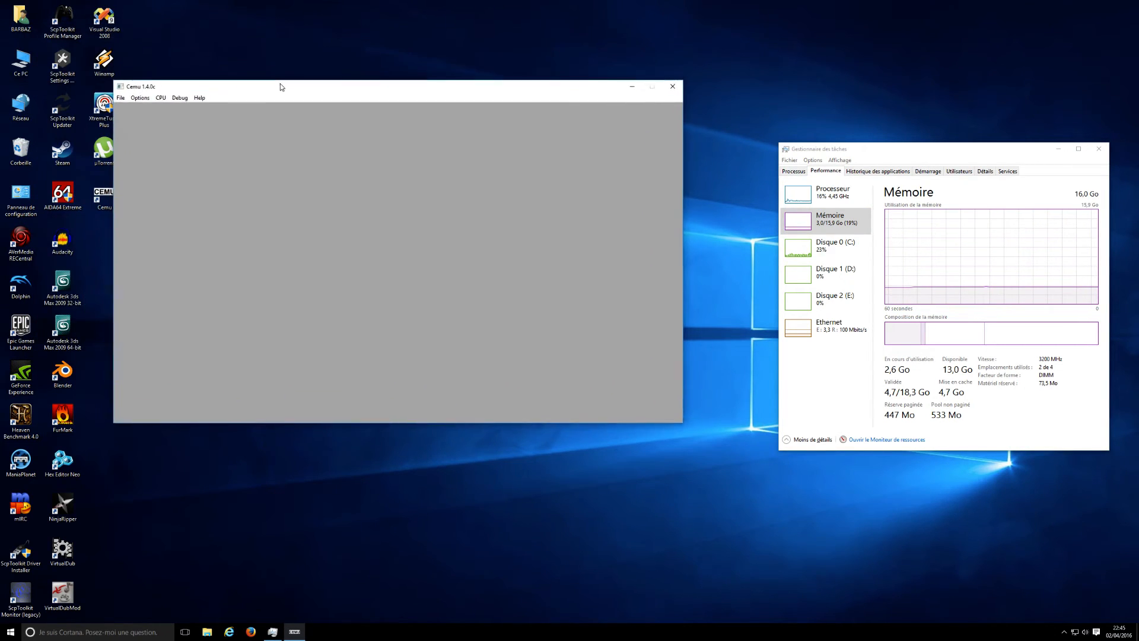
pyautogui.click(143, 122)
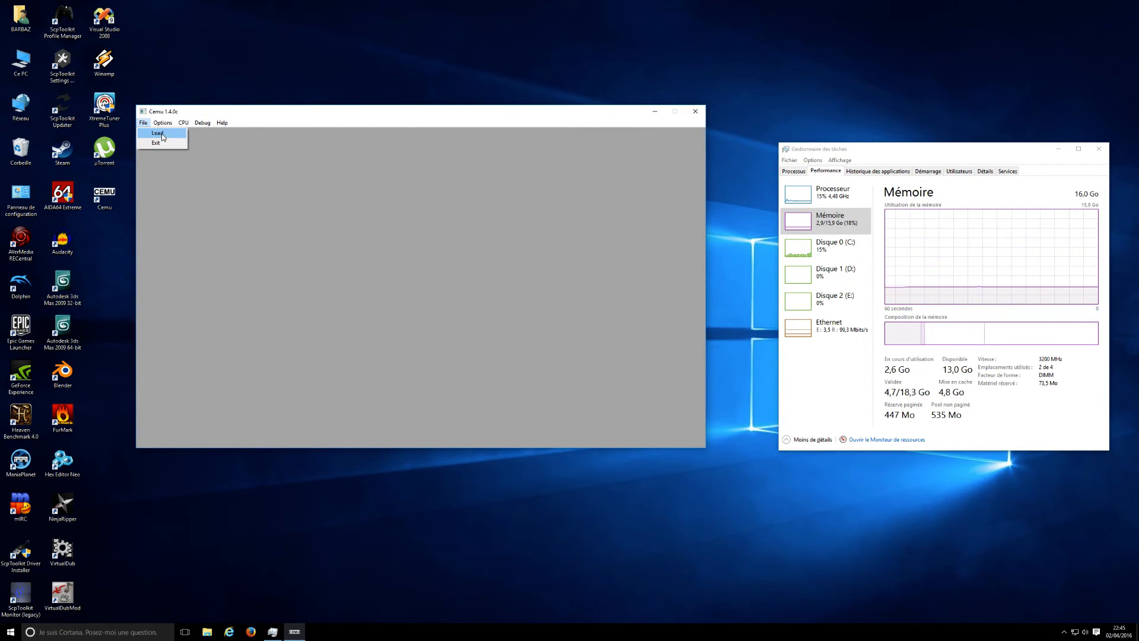
pyautogui.click(158, 133)
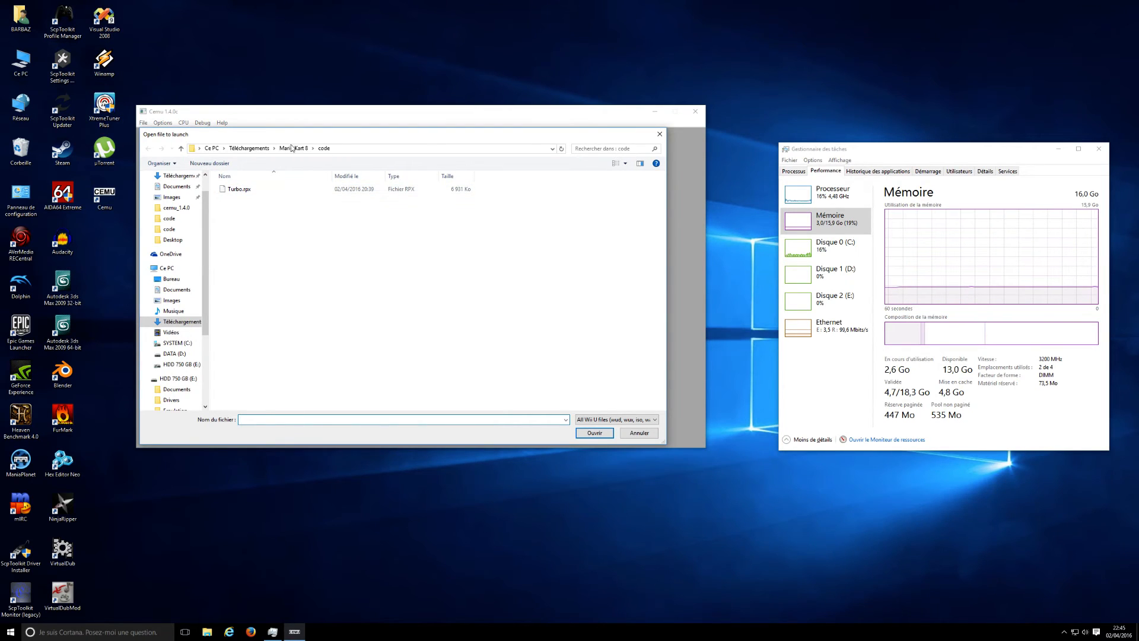
pyautogui.click(239, 188)
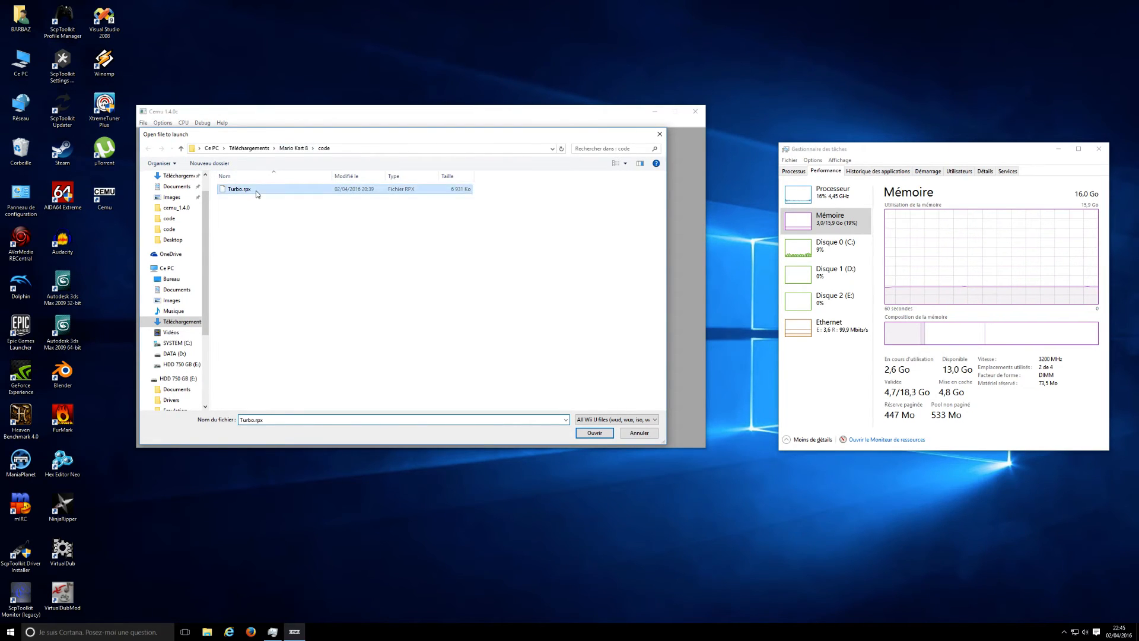
pyautogui.click(594, 432)
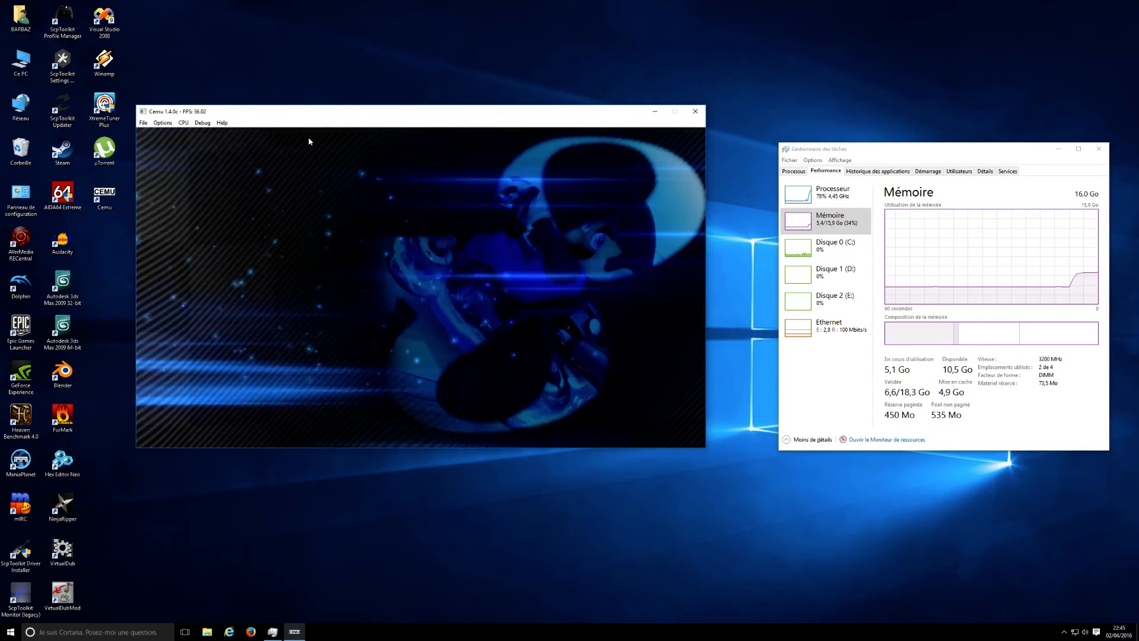
# Let Mario Kart 8 boot and reach the 'Start Time Trial?' prompt
pyautogui.click(832, 191)
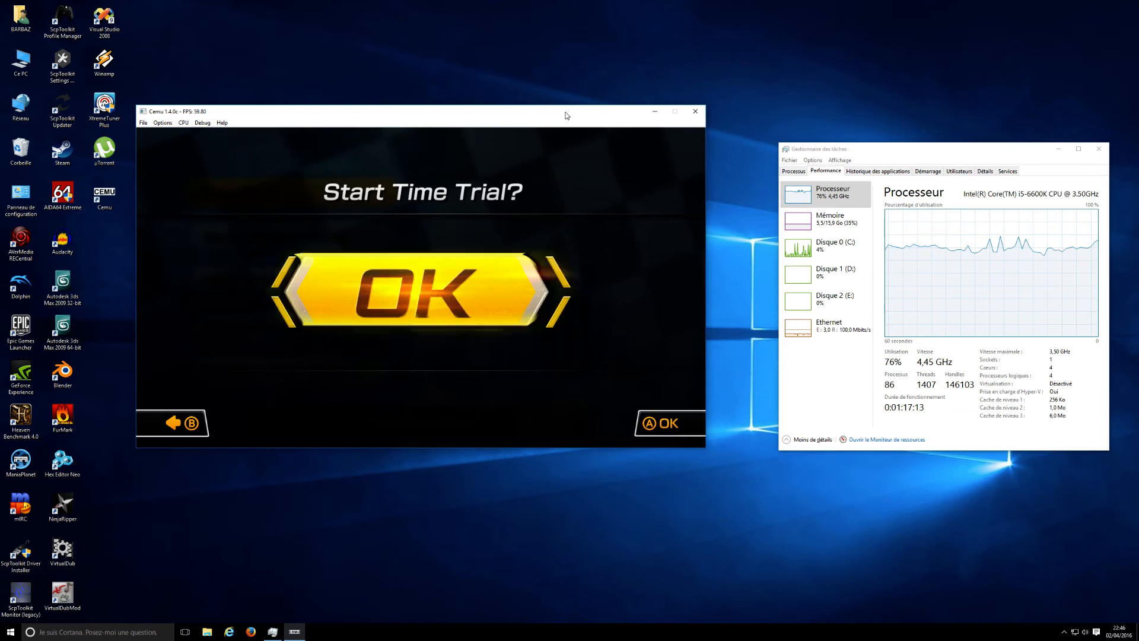
pyautogui.click(422, 288)
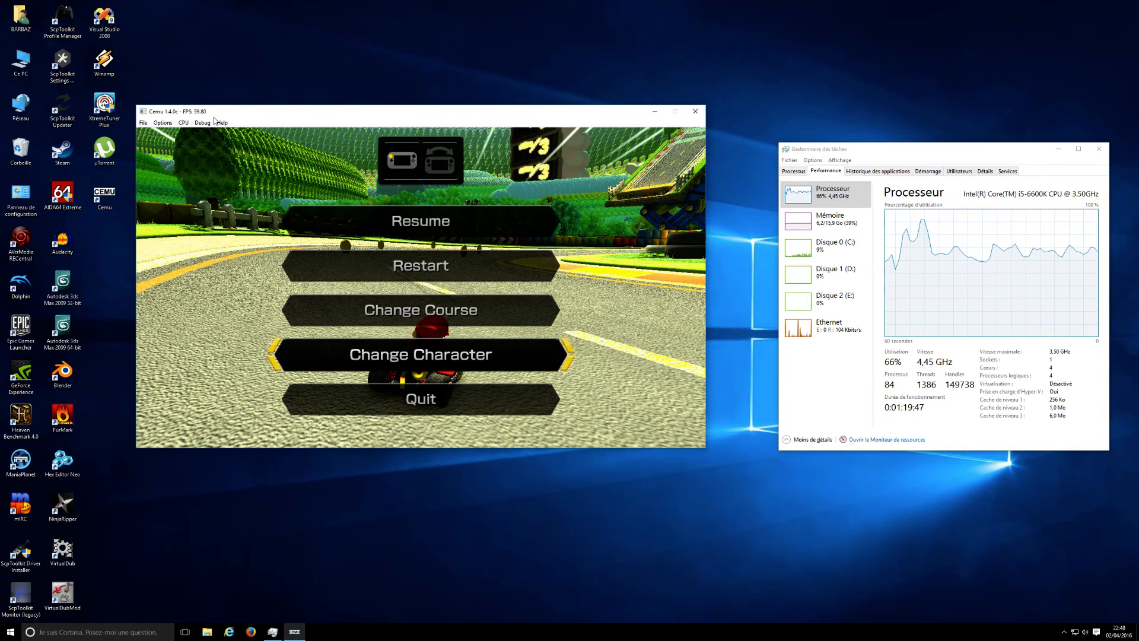
pyautogui.click(420, 354)
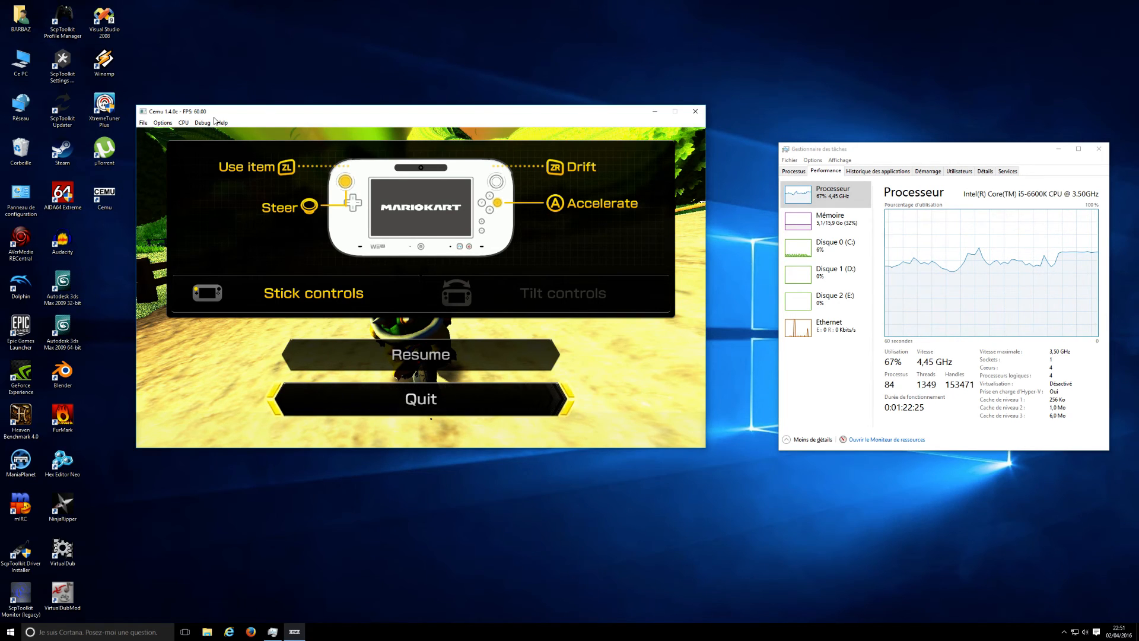
pyautogui.click(562, 293)
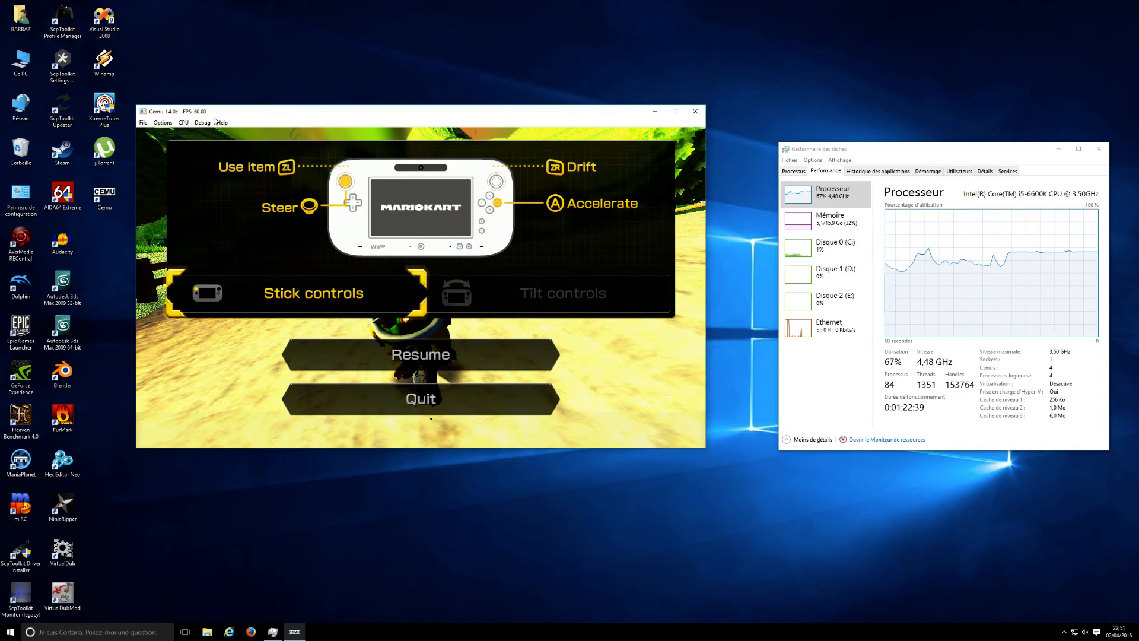
pyautogui.moveTo(133, 148)
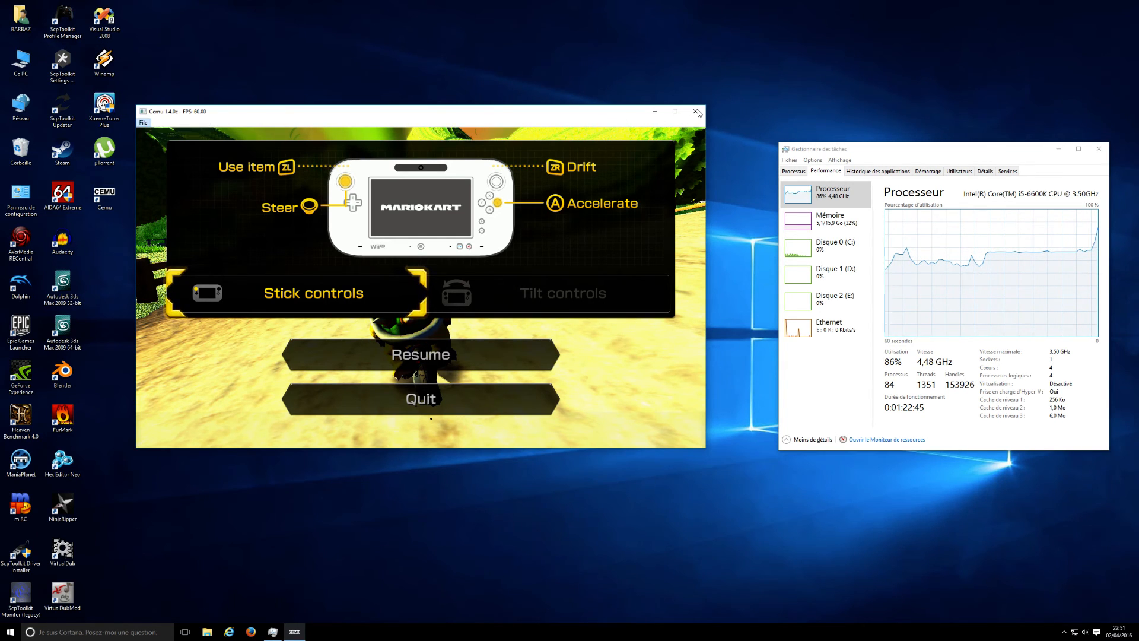
# Close Mario Kart 8, reopen File > Load and browse into the SSBU code folder
pyautogui.click(696, 111)
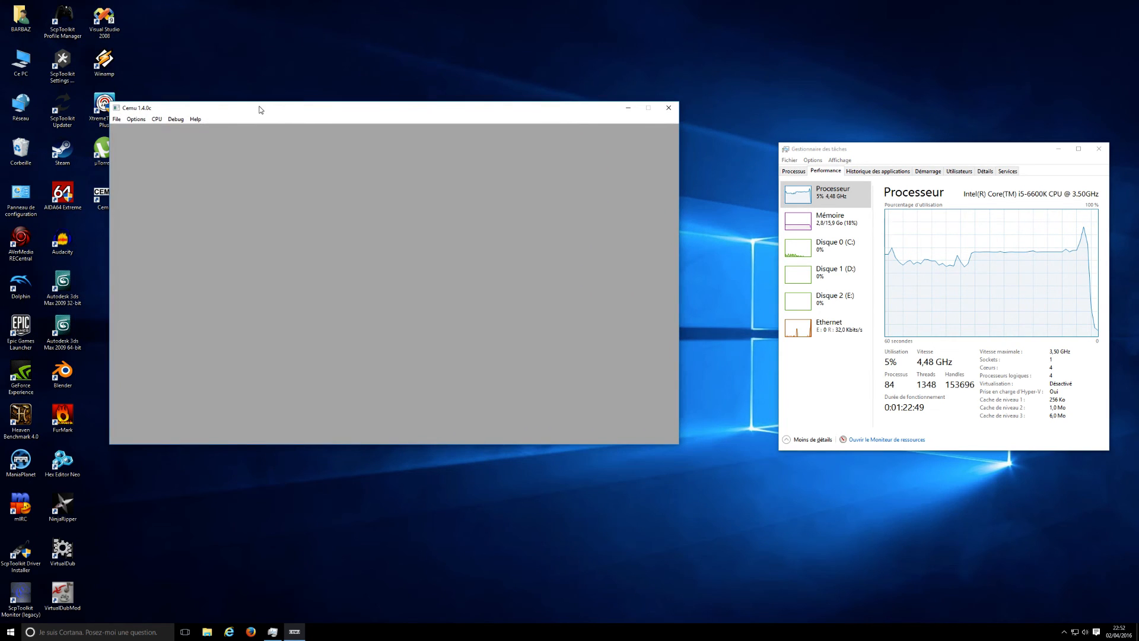
pyautogui.click(136, 123)
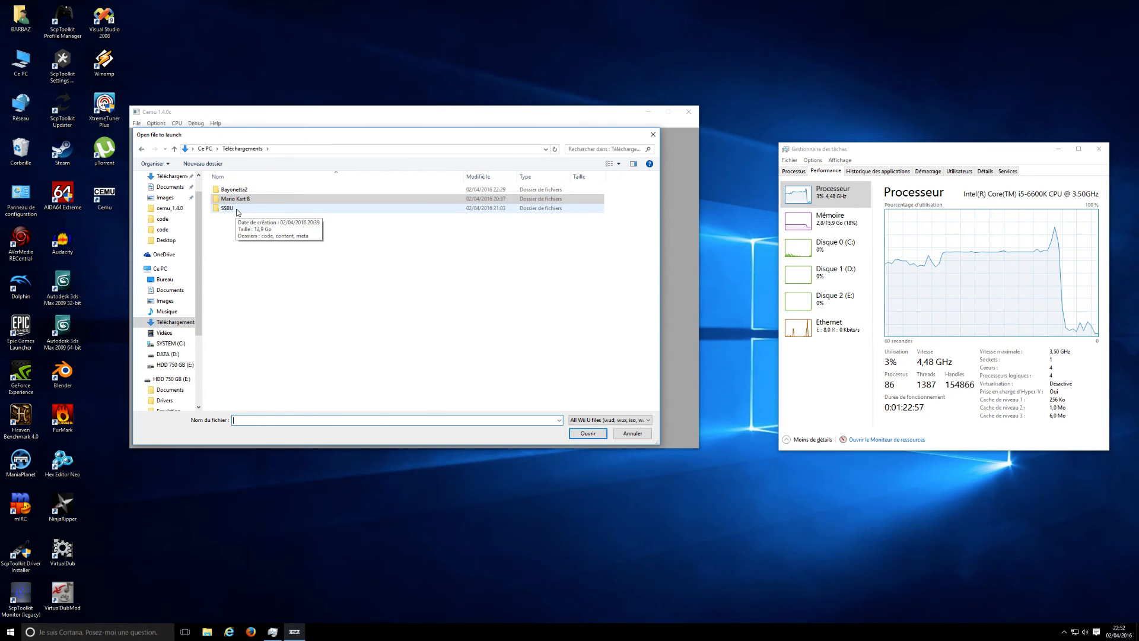
pyautogui.doubleClick(227, 208)
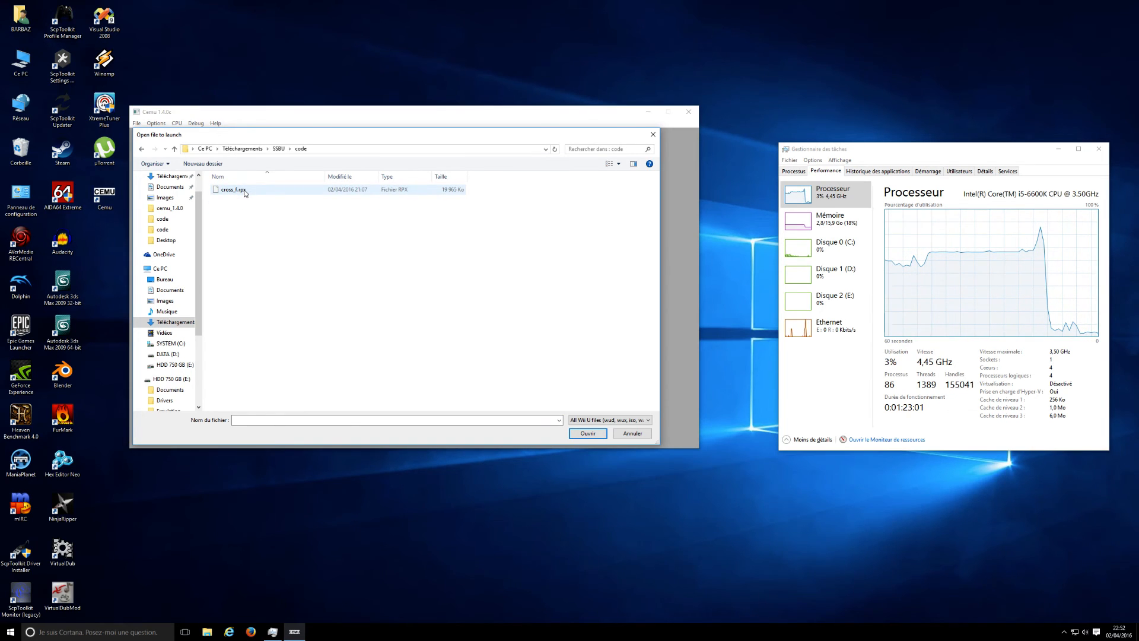
# Boot SSBU's cross_f.rpx, which stays black, and nudge the Cemu window
pyautogui.click(588, 433)
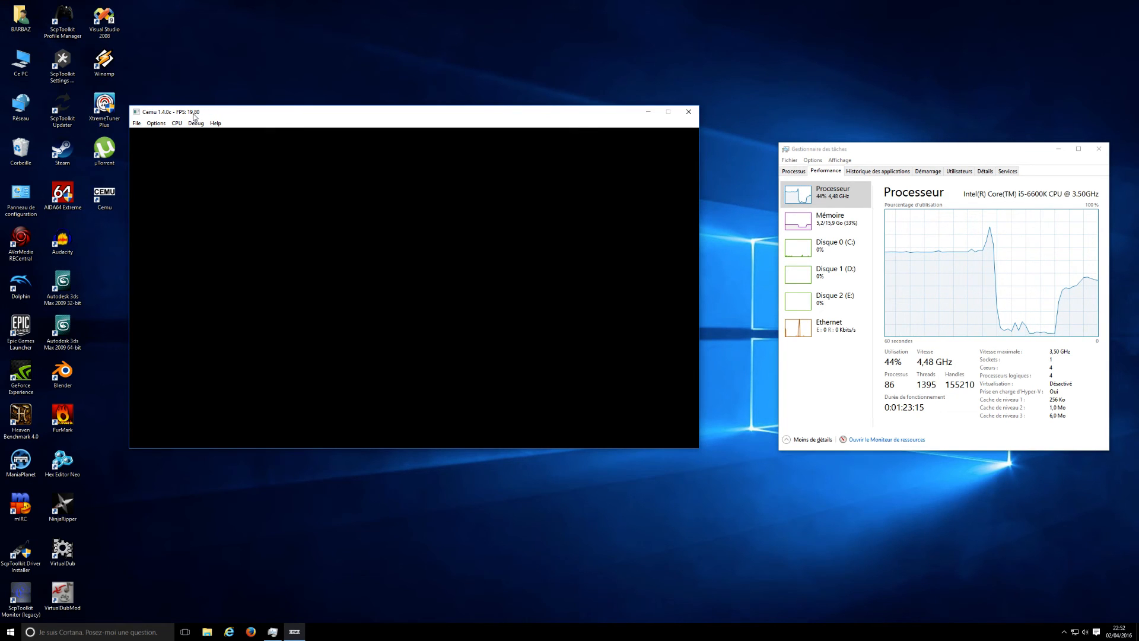
pyautogui.moveTo(313, 114)
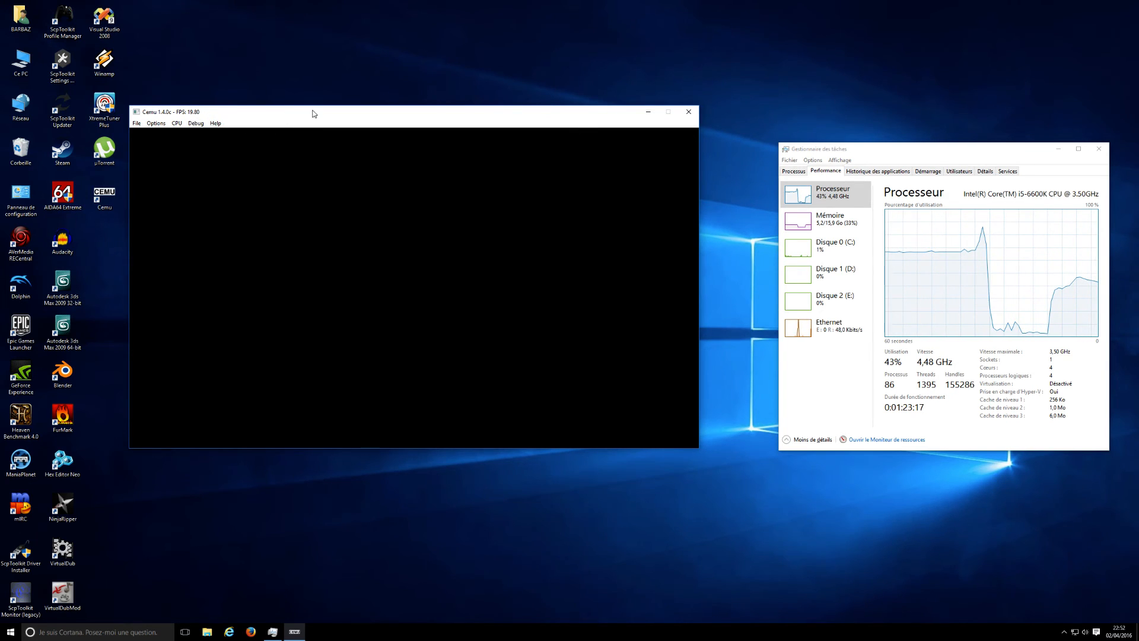
pyautogui.moveTo(313, 112); pyautogui.dragTo(343, 108)
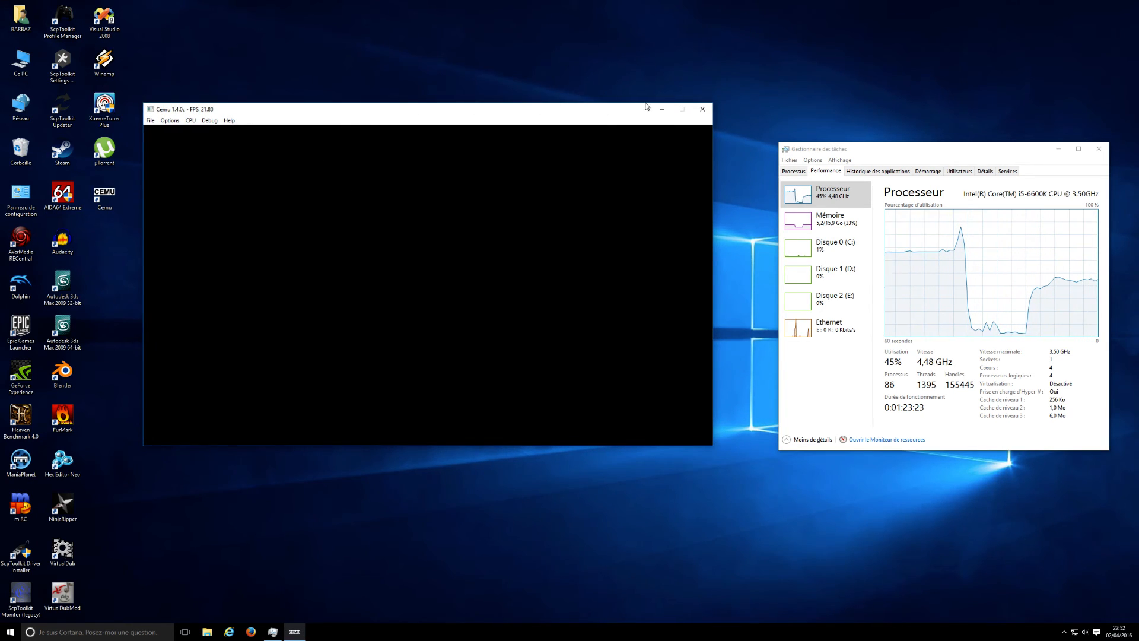
# Close the black-screened Cemu, relaunch it and open File > Load
pyautogui.click(702, 109)
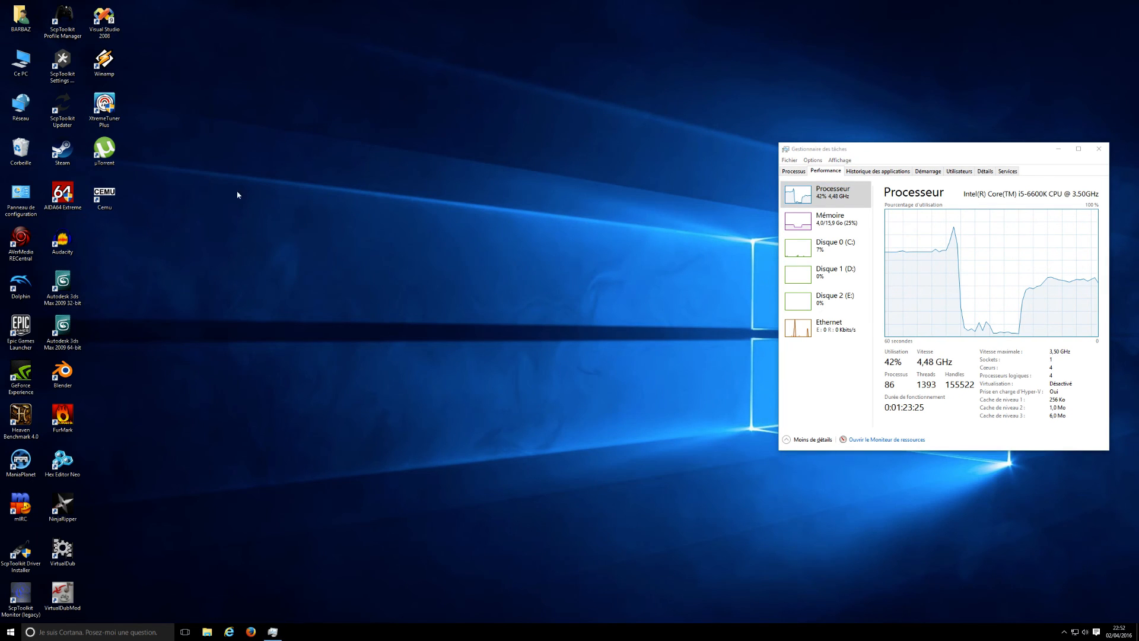
pyautogui.doubleClick(104, 194)
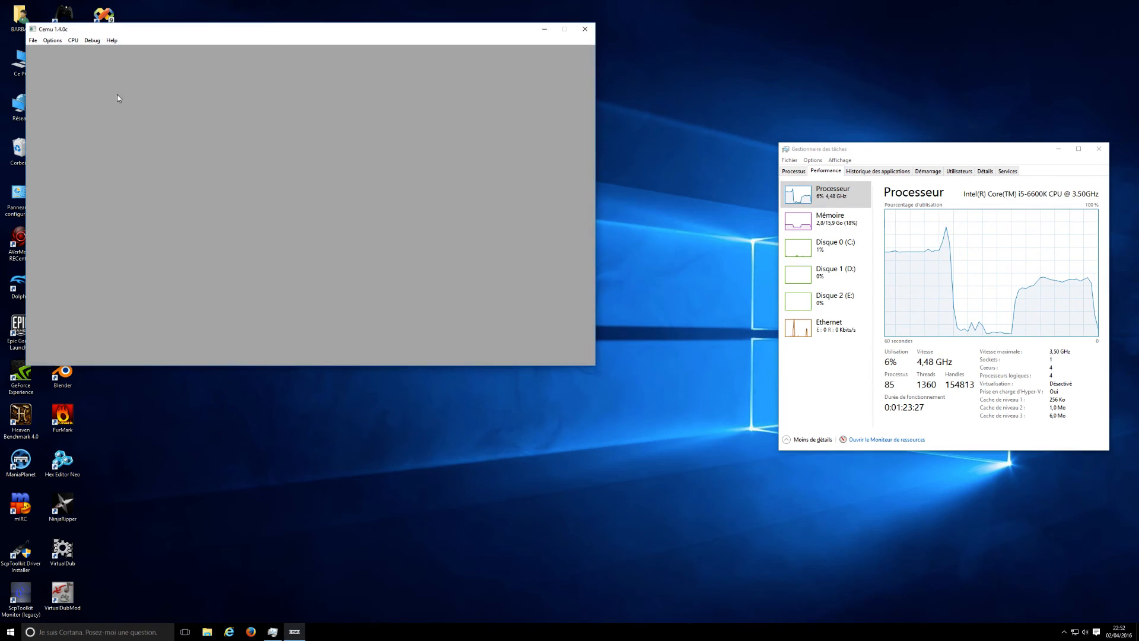
pyautogui.click(207, 101)
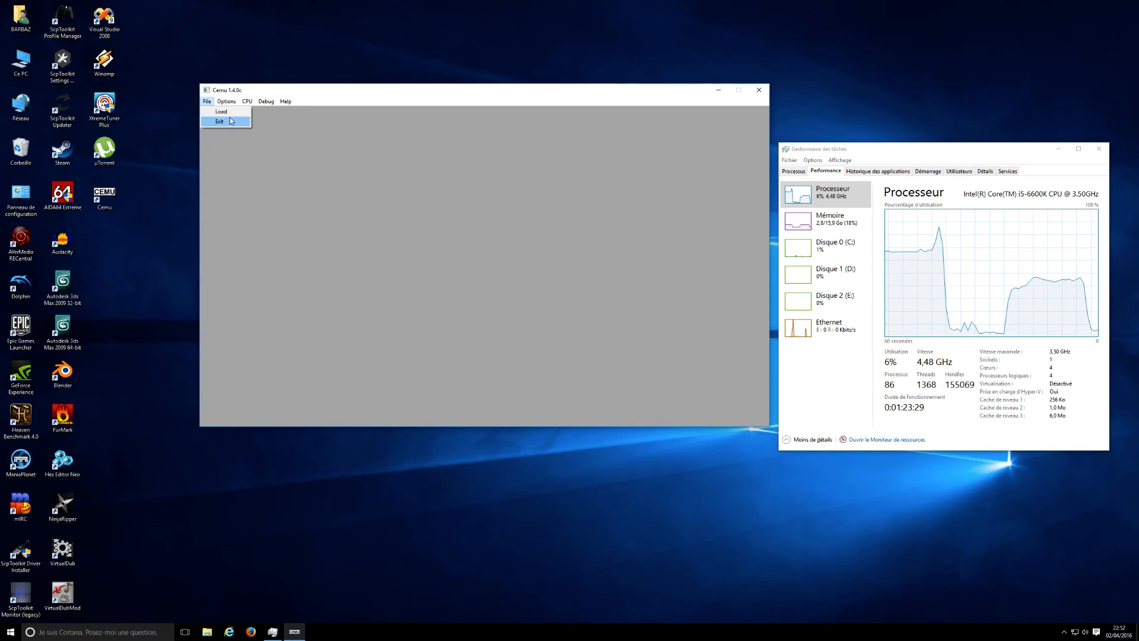
pyautogui.click(222, 111)
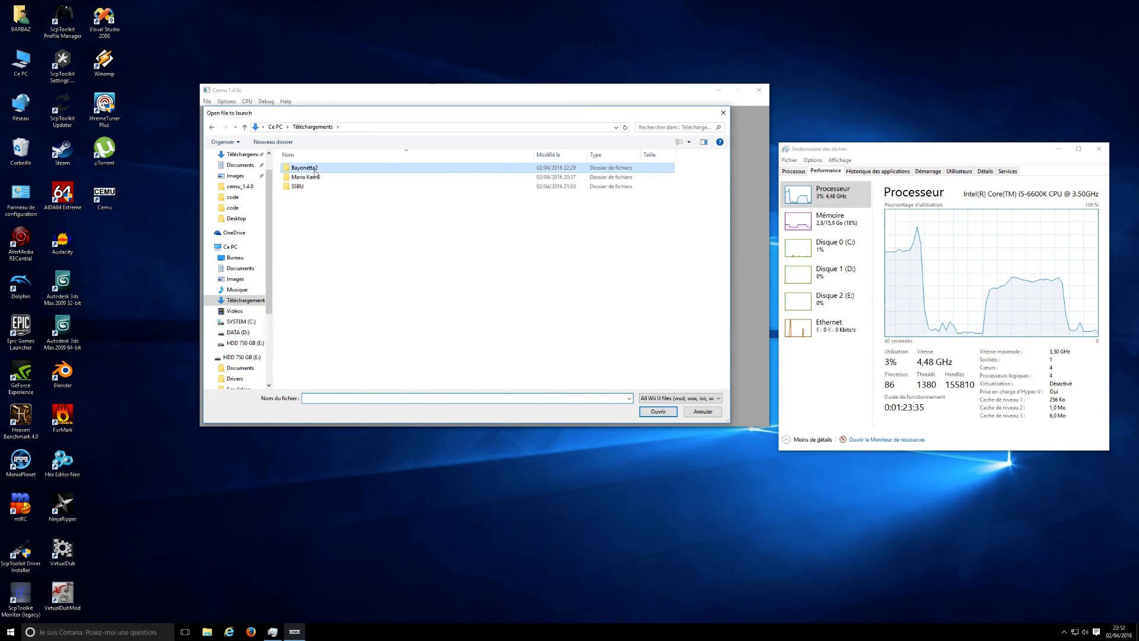
# Open the Bayonetta2 folder's game and move the Cemu window while it loads
pyautogui.doubleClick(303, 167)
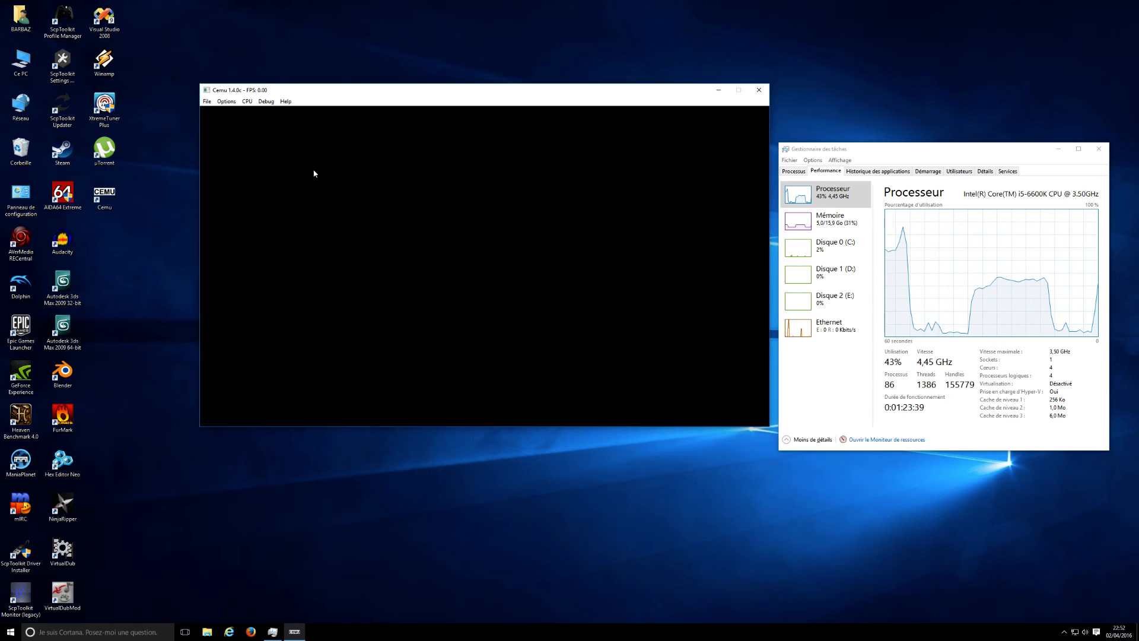
pyautogui.moveTo(295, 106)
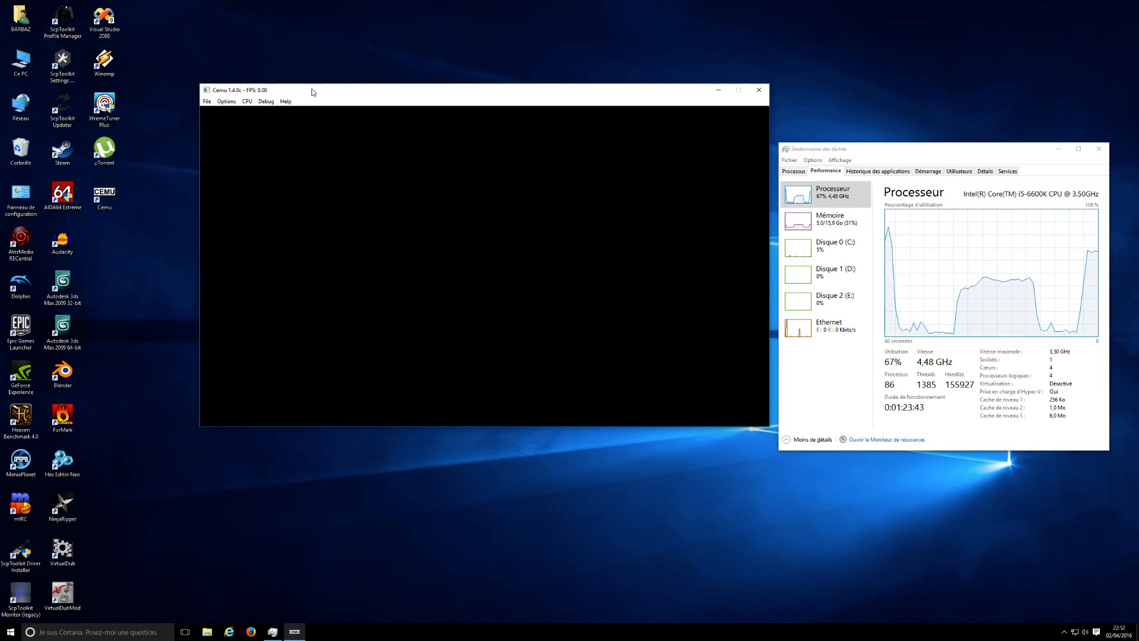
pyautogui.moveTo(313, 90); pyautogui.dragTo(262, 107)
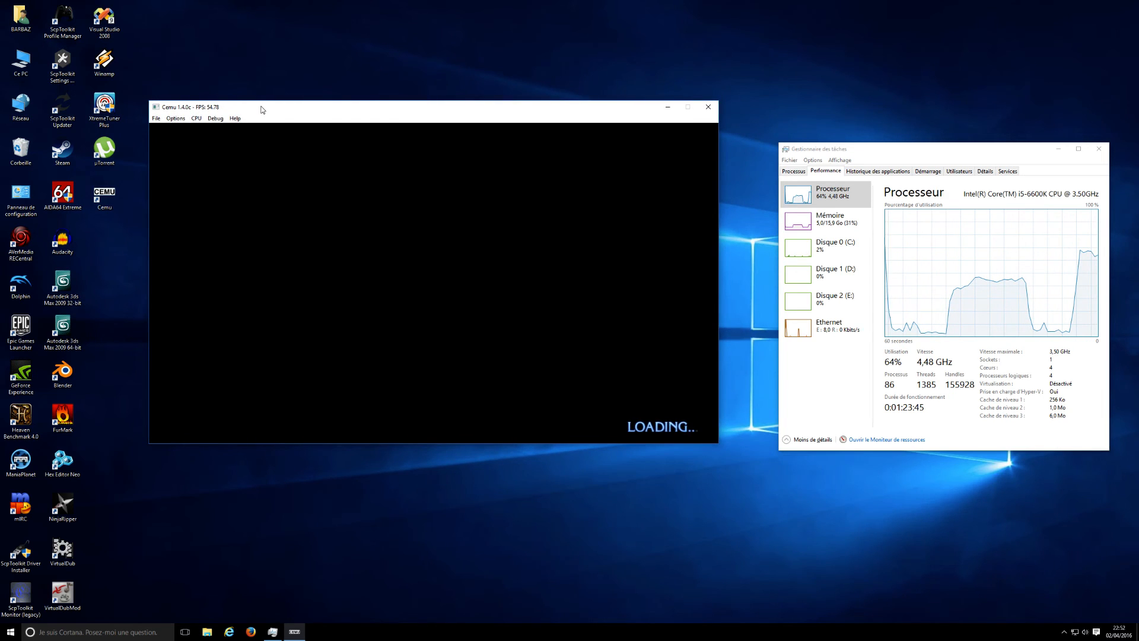